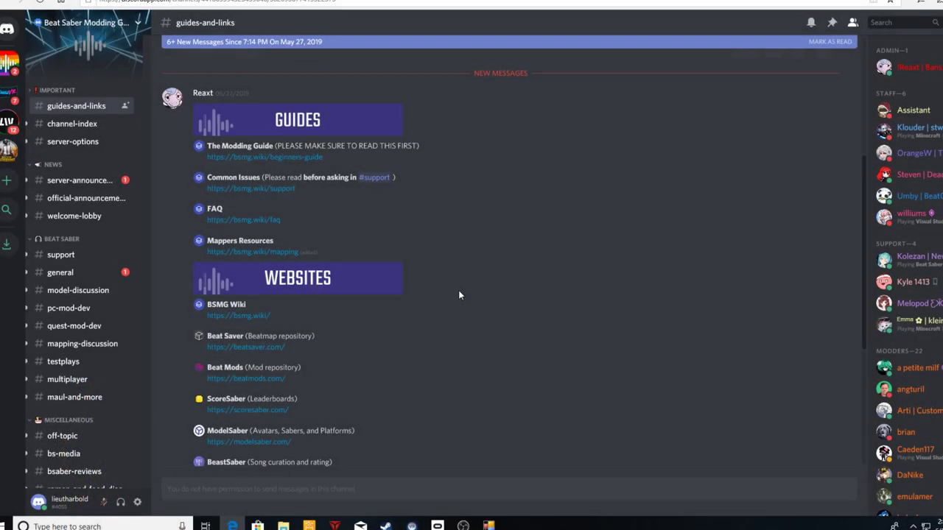
pyautogui.moveTo(455, 326)
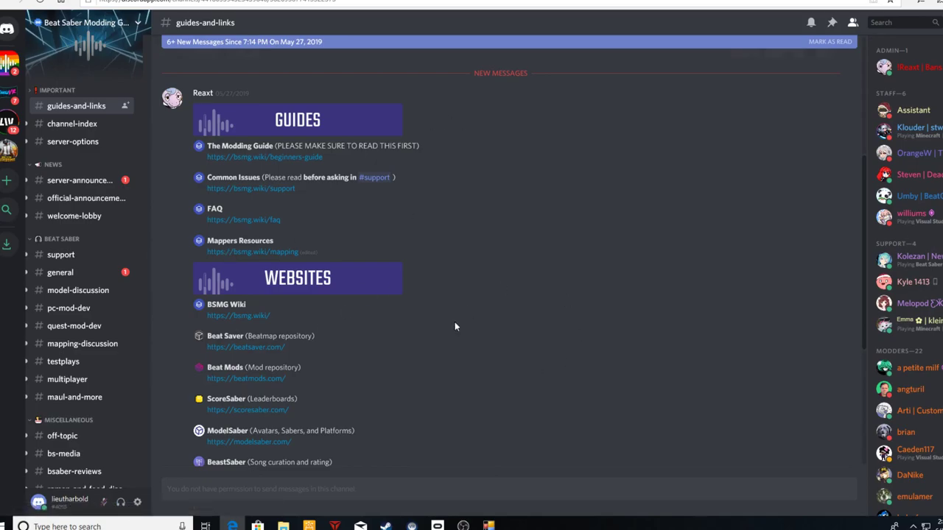
pyautogui.moveTo(449, 332)
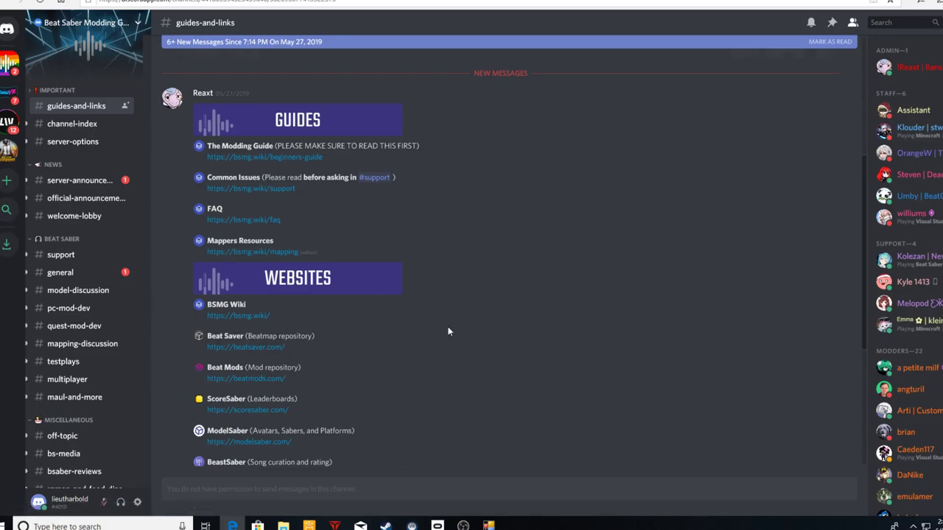
pyautogui.moveTo(206, 139)
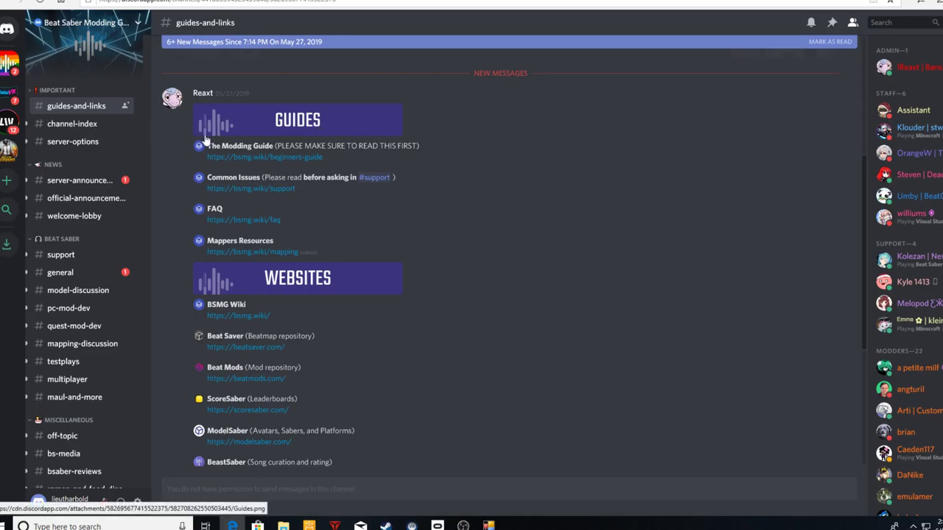
pyautogui.moveTo(425, 211)
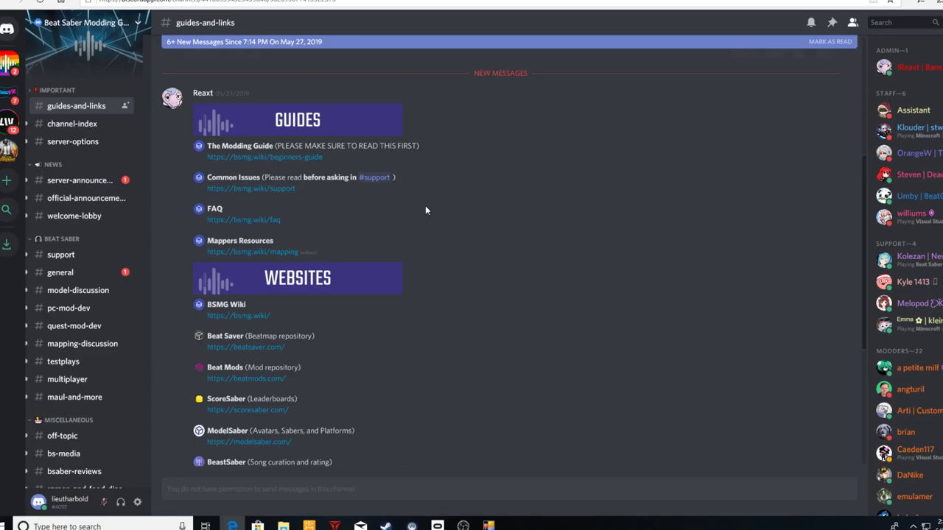
pyautogui.moveTo(423, 212)
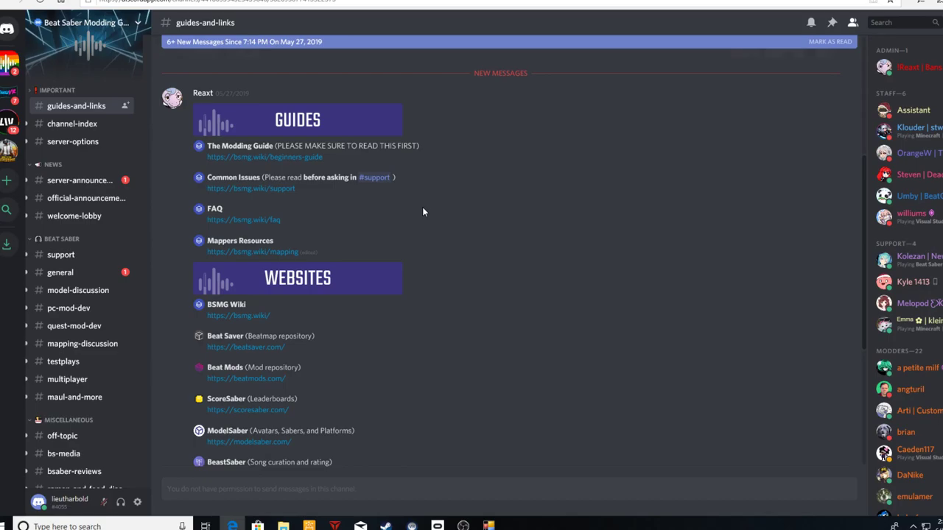
pyautogui.moveTo(570, 171)
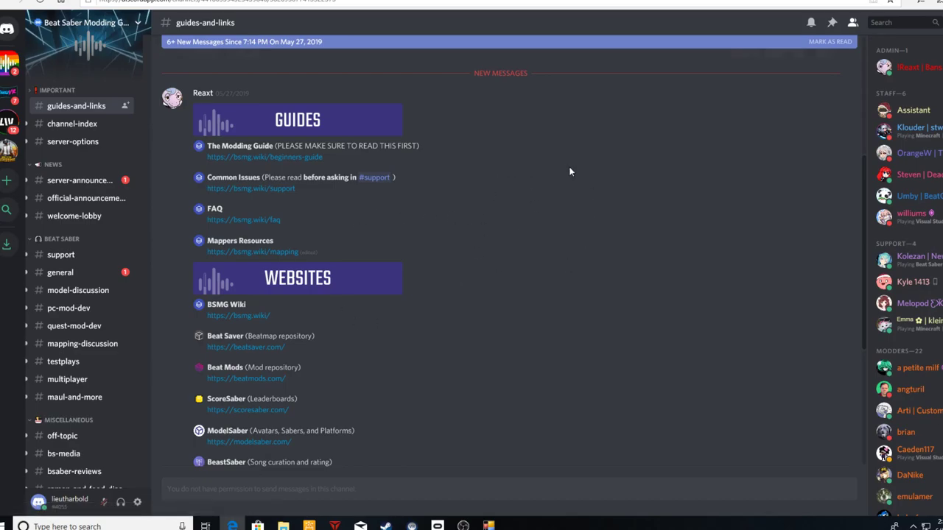
pyautogui.moveTo(555, 176)
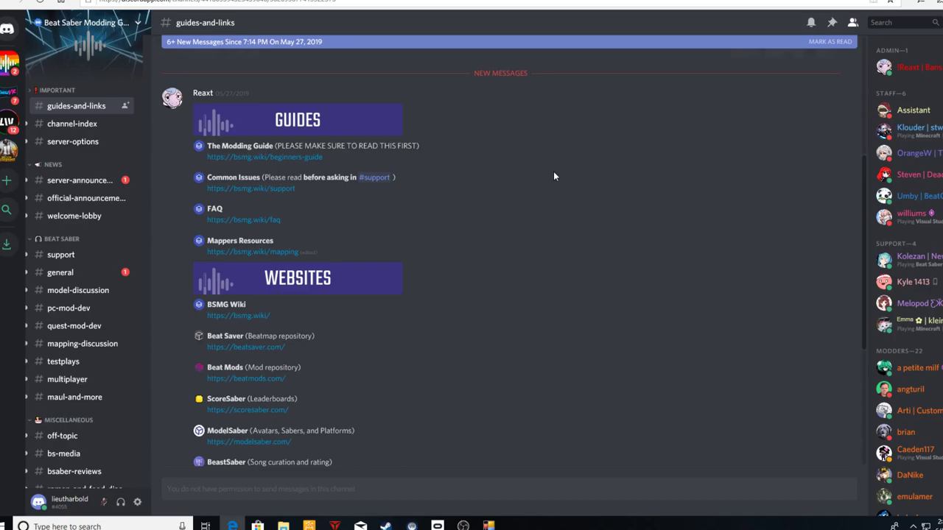
pyautogui.moveTo(548, 180)
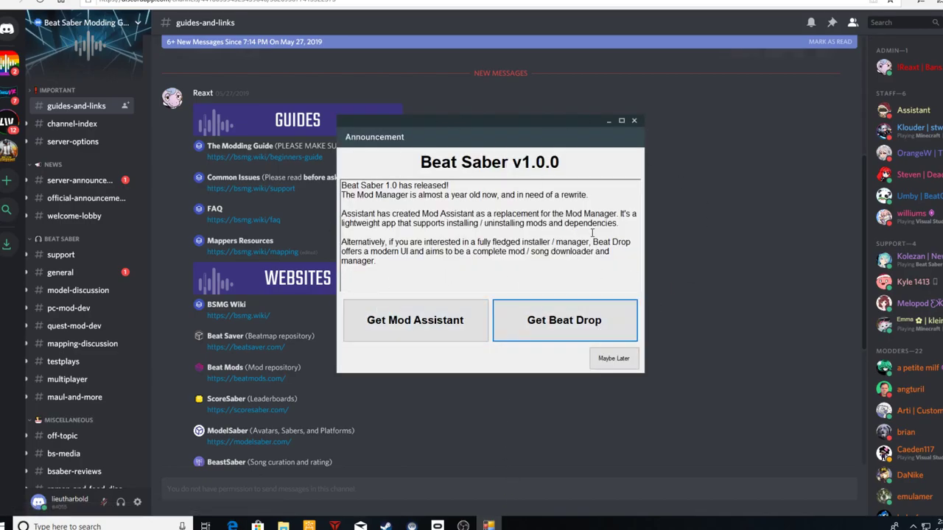
pyautogui.moveTo(480, 210)
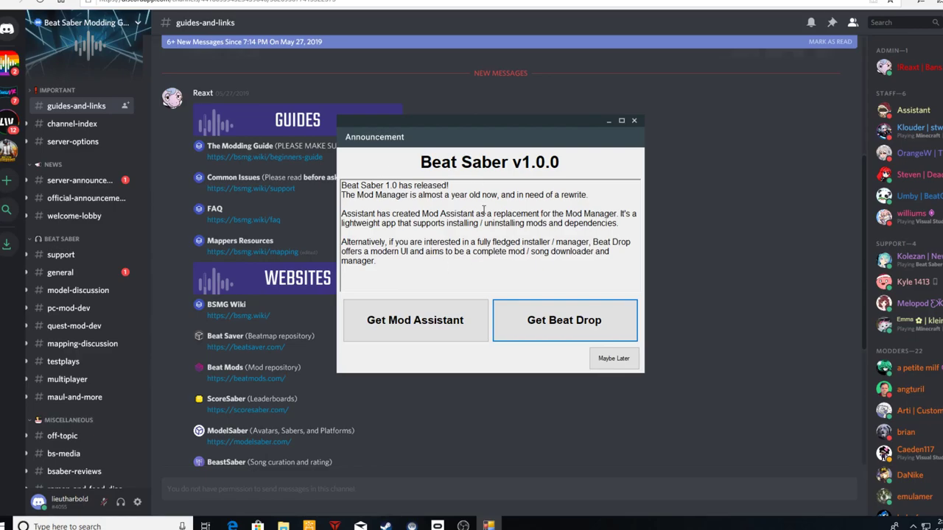
pyautogui.moveTo(548, 179)
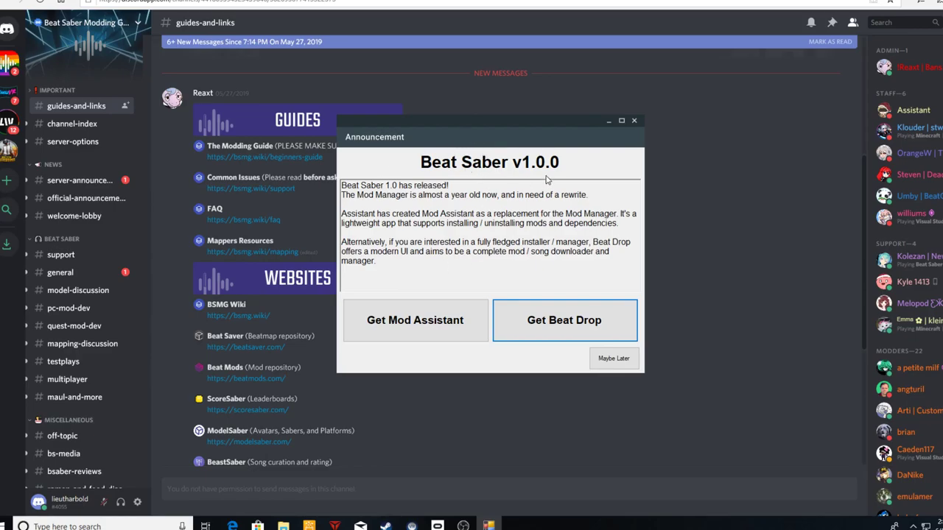
pyautogui.moveTo(442, 287)
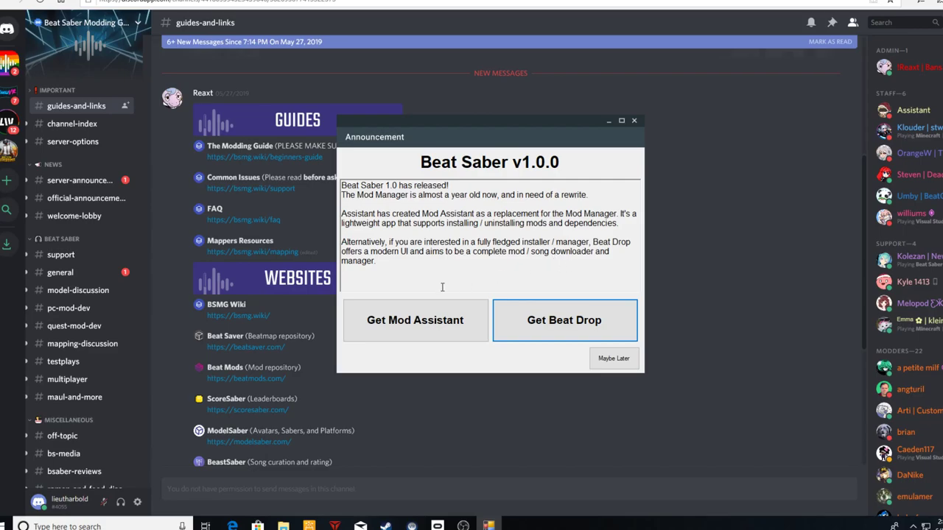
pyautogui.moveTo(771, 310)
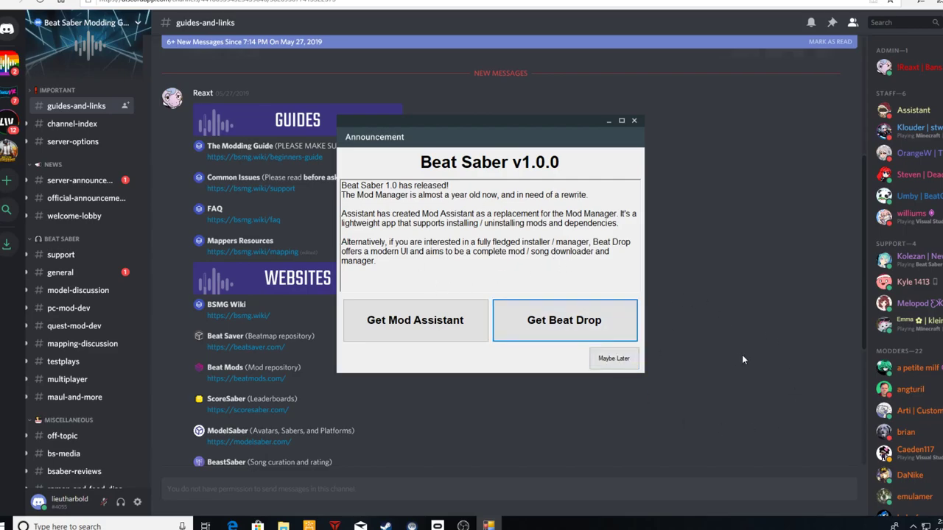
pyautogui.moveTo(425, 311)
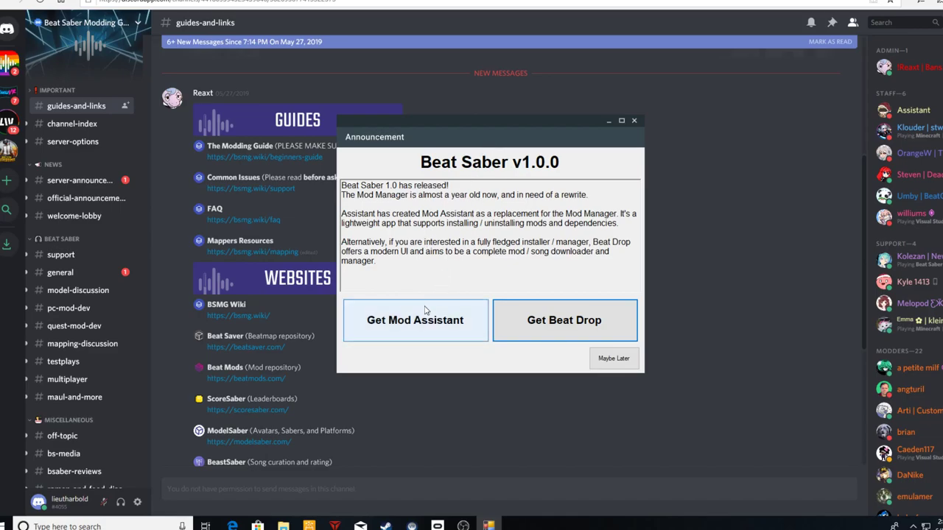
pyautogui.moveTo(574, 334)
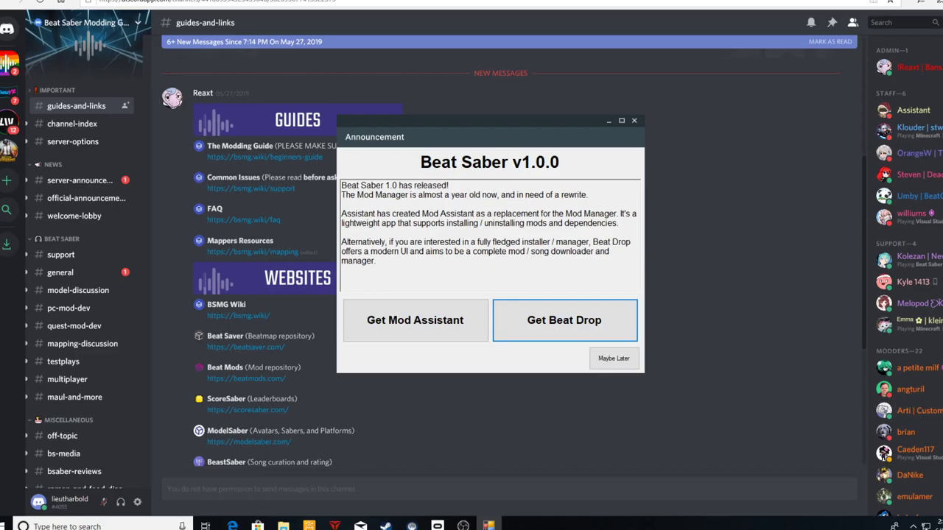
# Follow the announcement's Get Mod Assistant link to the ModAssistant GitHub repository
pyautogui.click(614, 358)
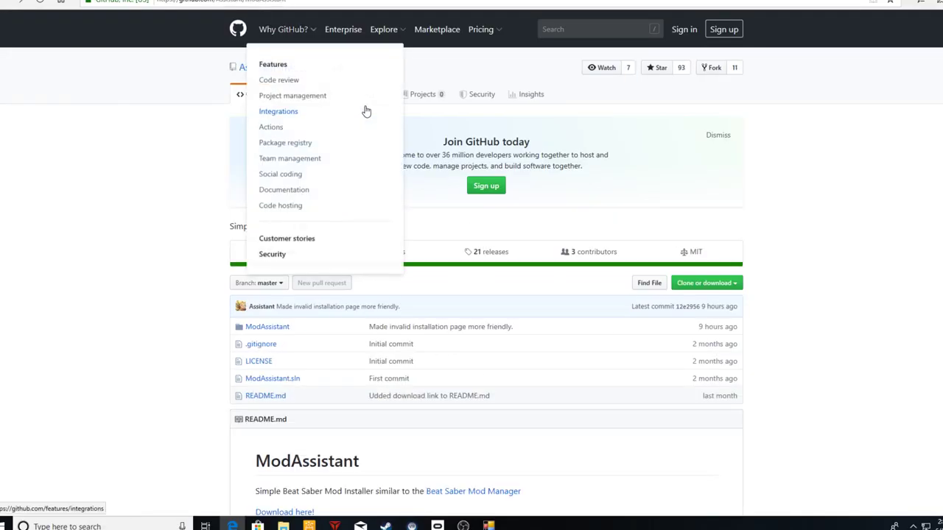
pyautogui.moveTo(754, 210)
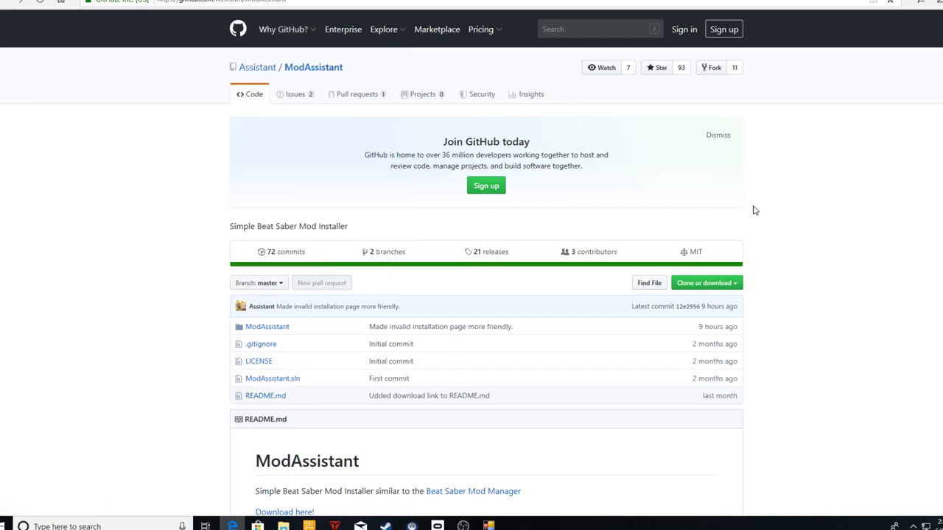
# Download ModAssistant.exe from the v1.0.20 release assets on GitHub
pyautogui.scroll(-3)
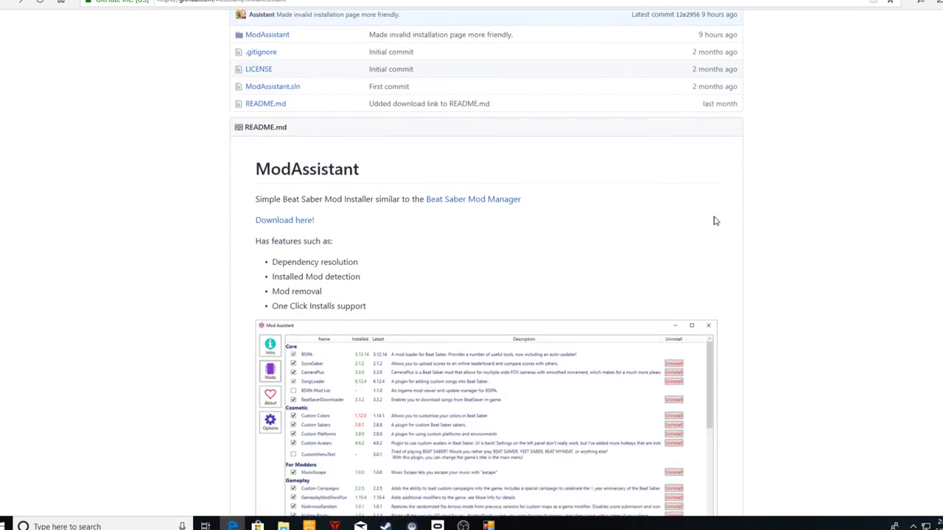
pyautogui.scroll(-3)
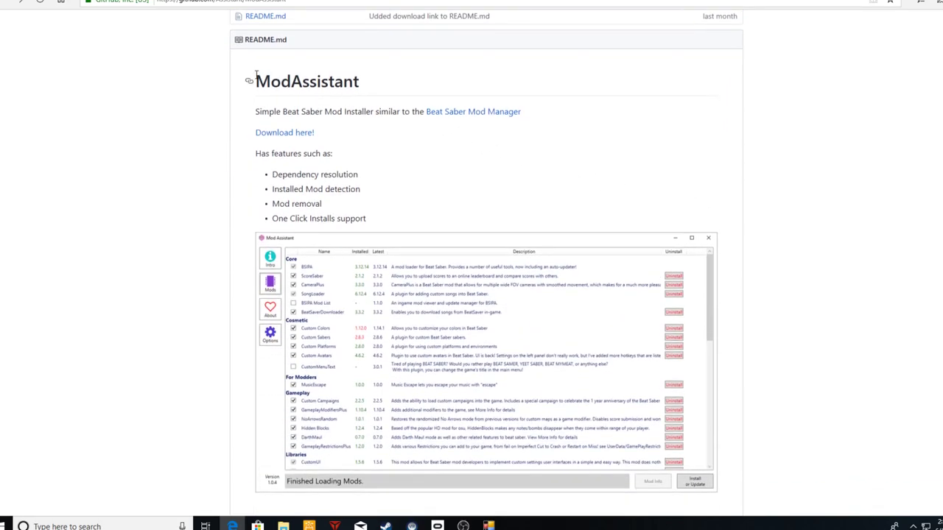
pyautogui.scroll(-3)
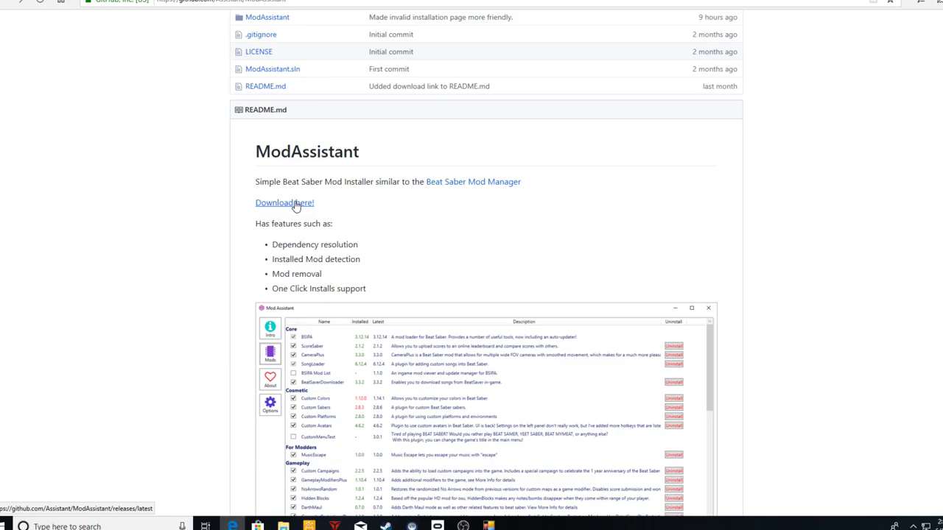
pyautogui.click(284, 203)
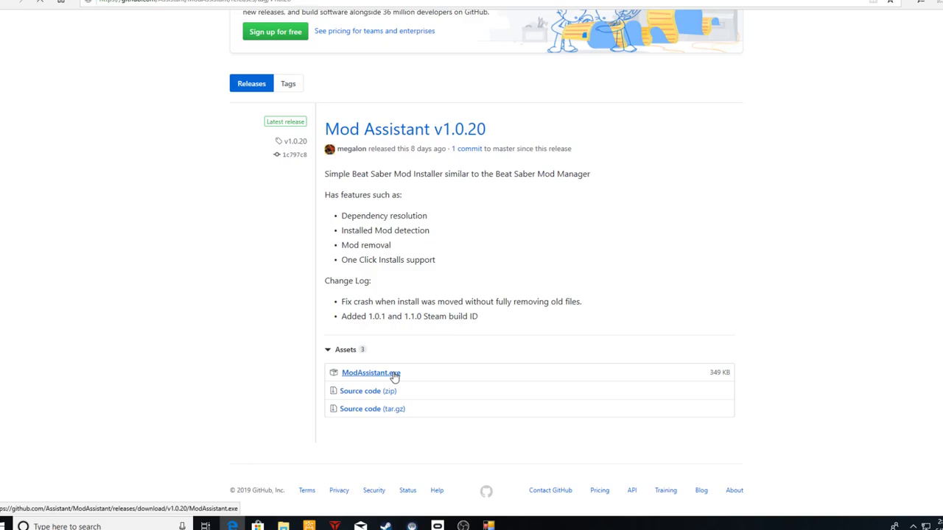
pyautogui.click(371, 373)
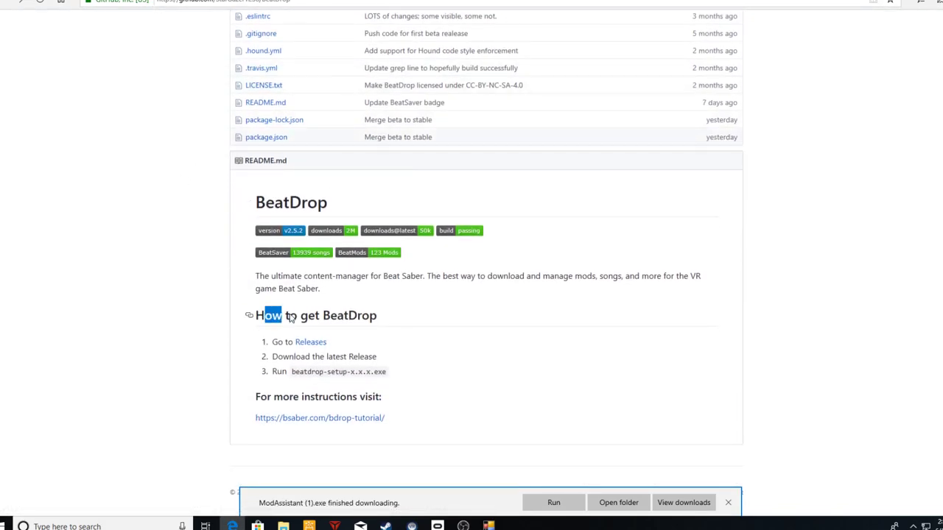
# Save beatdrop-setup-2.5.2.exe from BeatDrop's 2.5.2 GitHub release to Downloads
pyautogui.scroll(3)
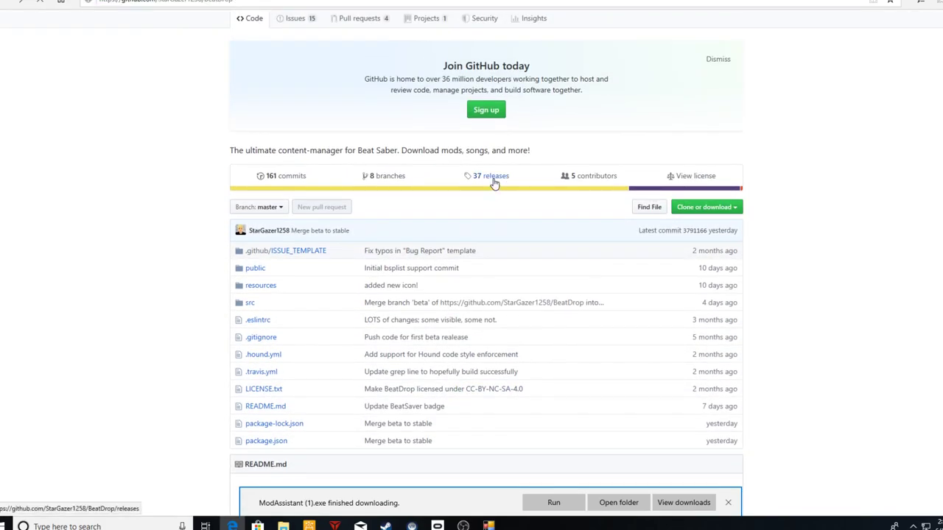
pyautogui.click(494, 175)
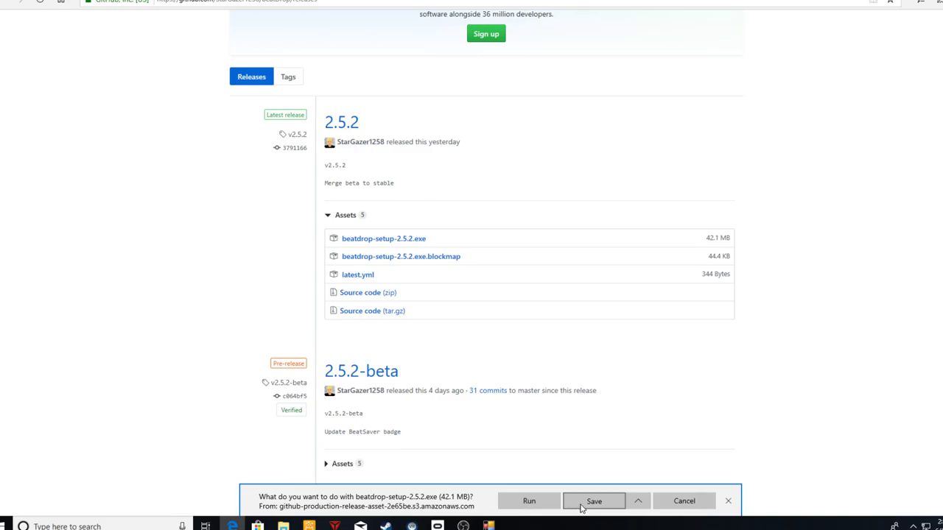
pyautogui.click(596, 501)
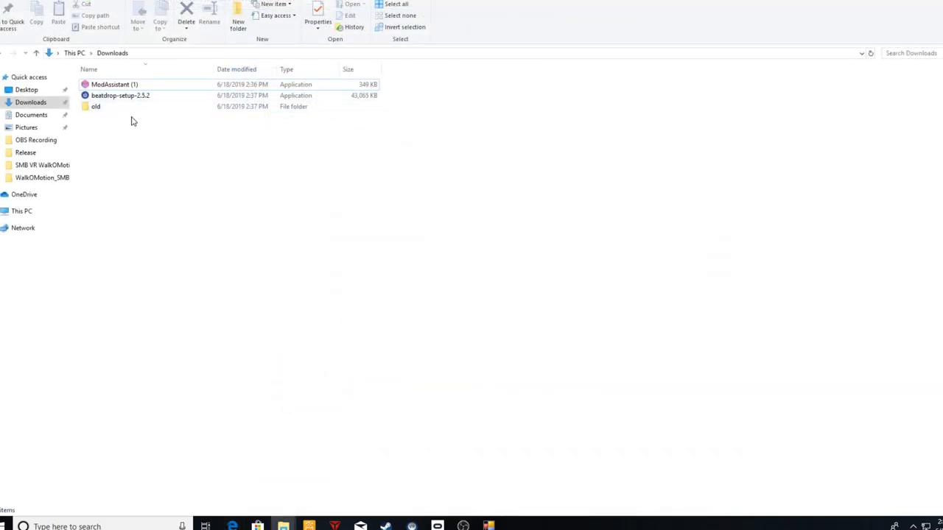
# Launch ModAssistant (1) from the Downloads folder
pyautogui.click(114, 84)
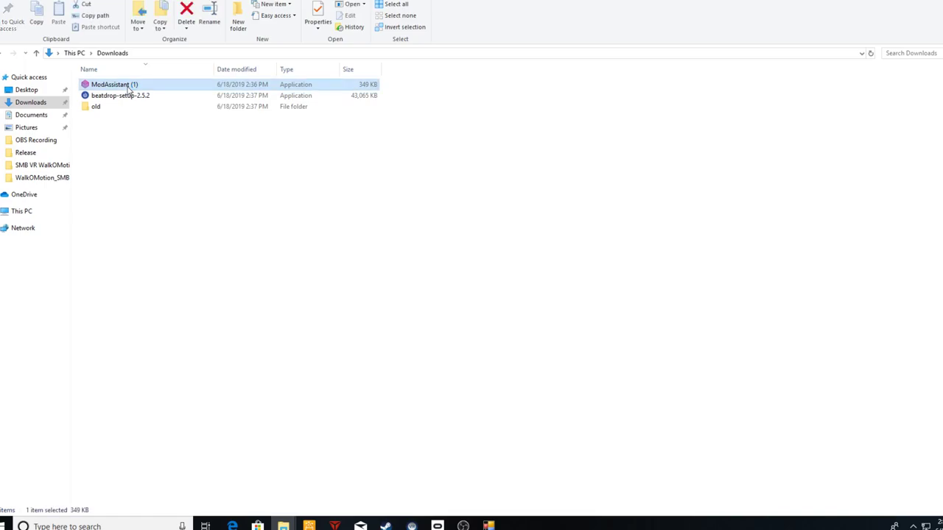
pyautogui.doubleClick(115, 84)
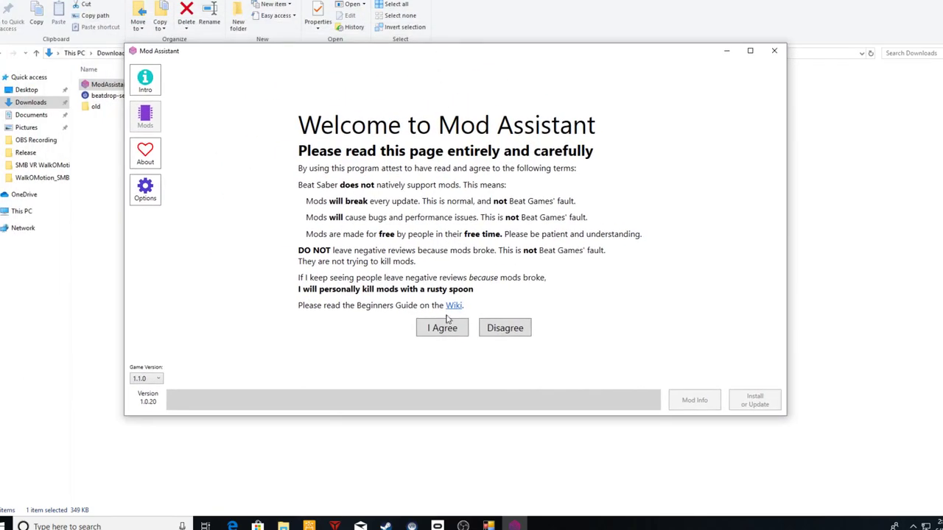
# Agree to the terms and browse the Cosmetic and Stream Tools mods to select
pyautogui.click(442, 327)
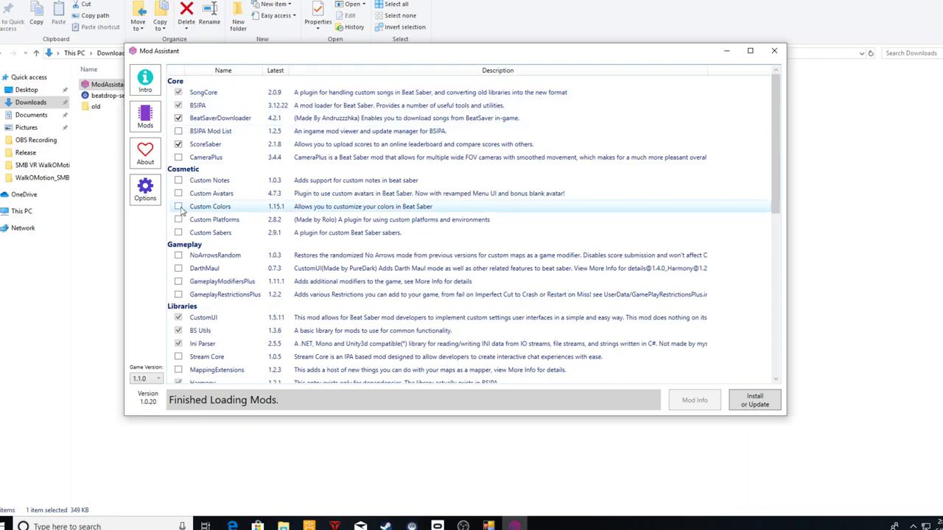
pyautogui.scroll(-3)
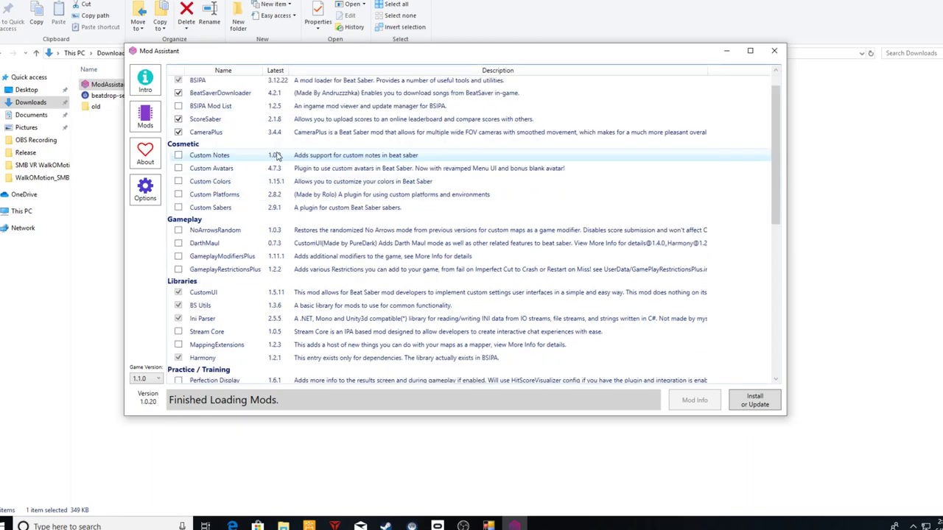
pyautogui.moveTo(190, 177)
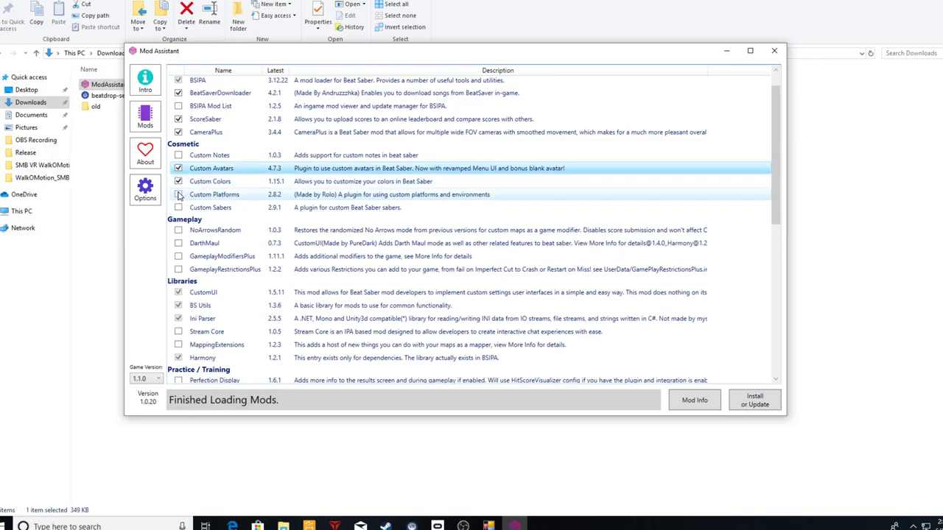
pyautogui.scroll(-3)
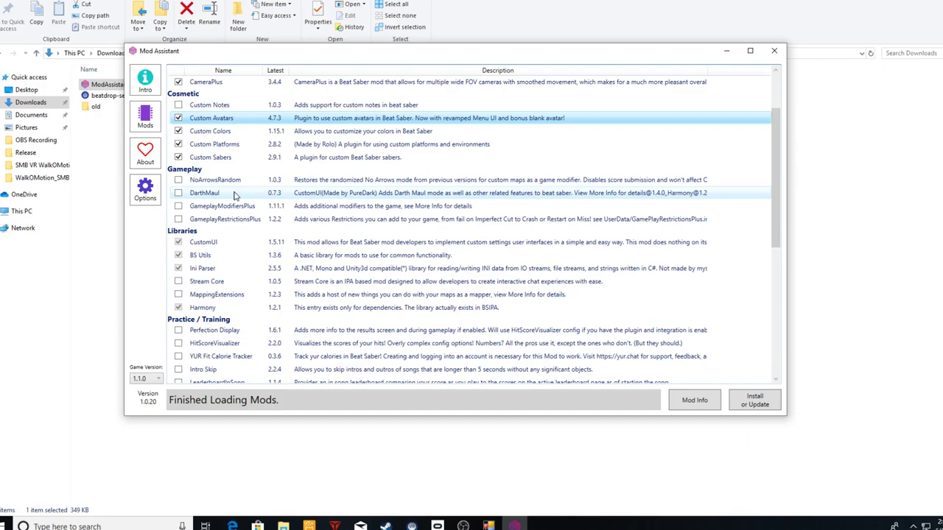
pyautogui.scroll(-3)
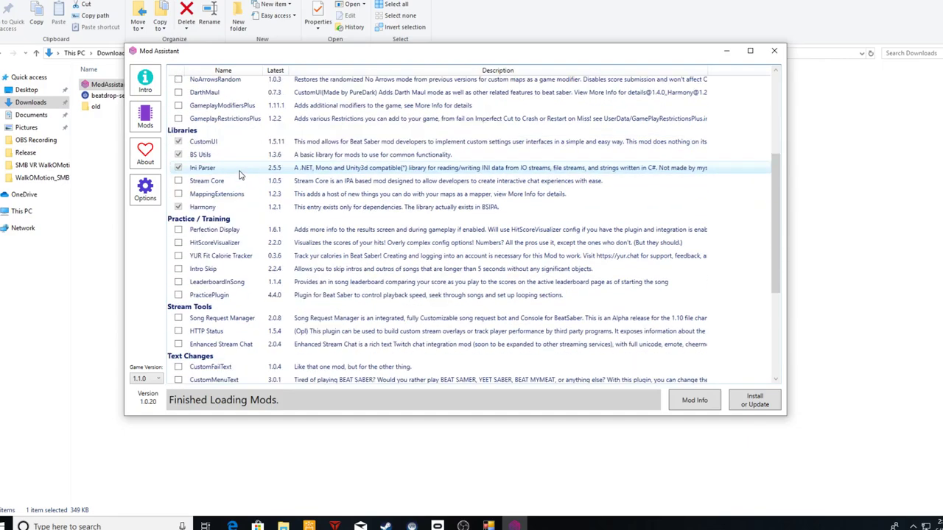
pyautogui.scroll(-3)
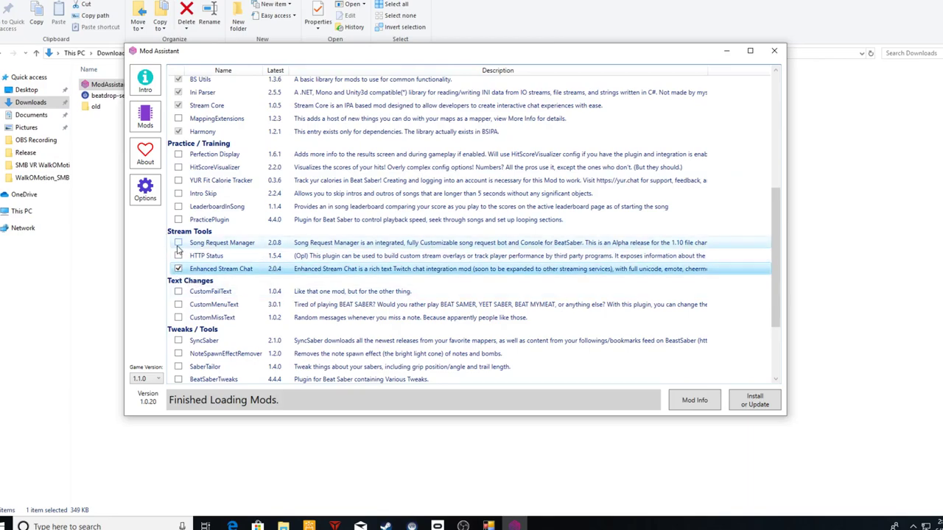
pyautogui.scroll(-3)
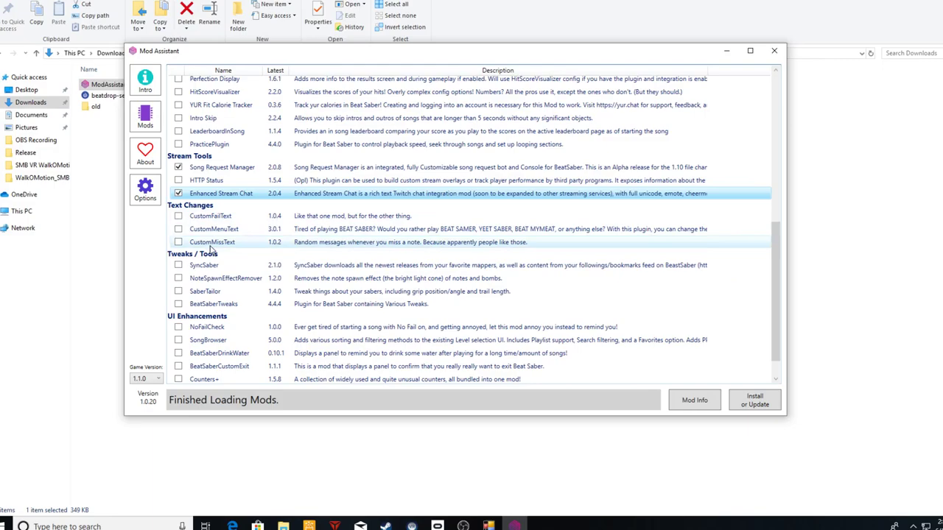
pyautogui.scroll(-3)
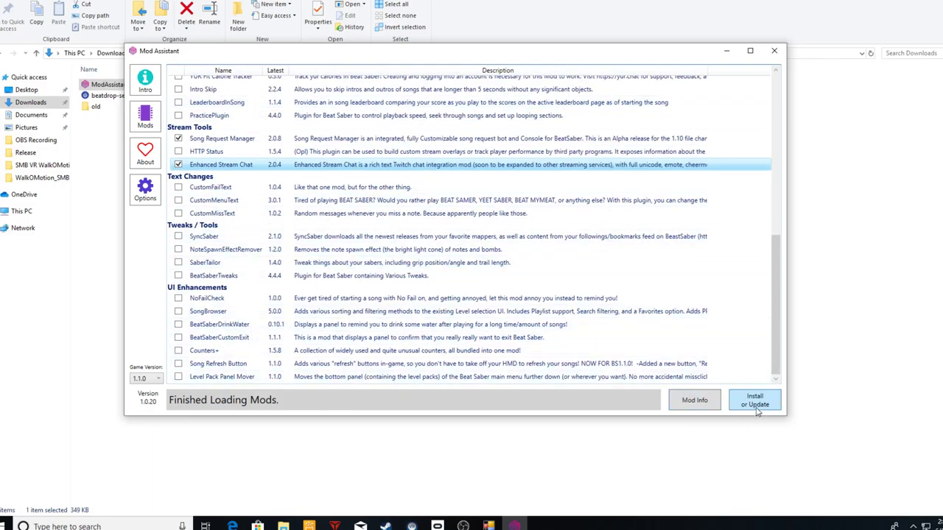
# Install the selected mods for game version 1.1.0 and close Mod Assistant
pyautogui.click(753, 400)
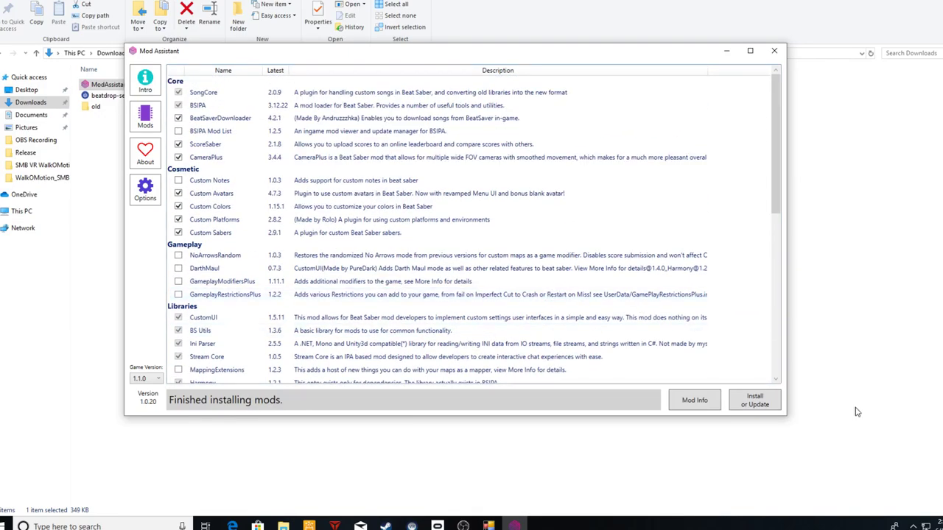
pyautogui.moveTo(579, 101)
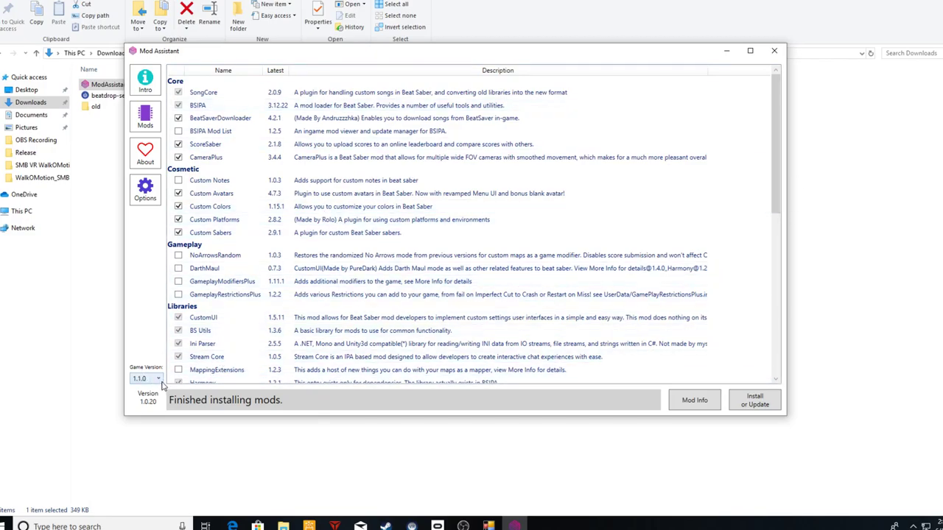
pyautogui.click(157, 378)
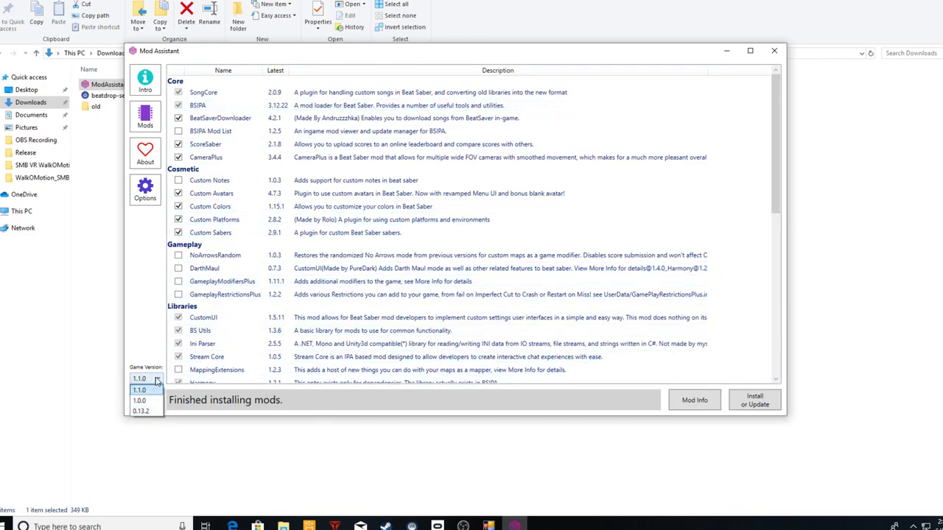
pyautogui.click(139, 390)
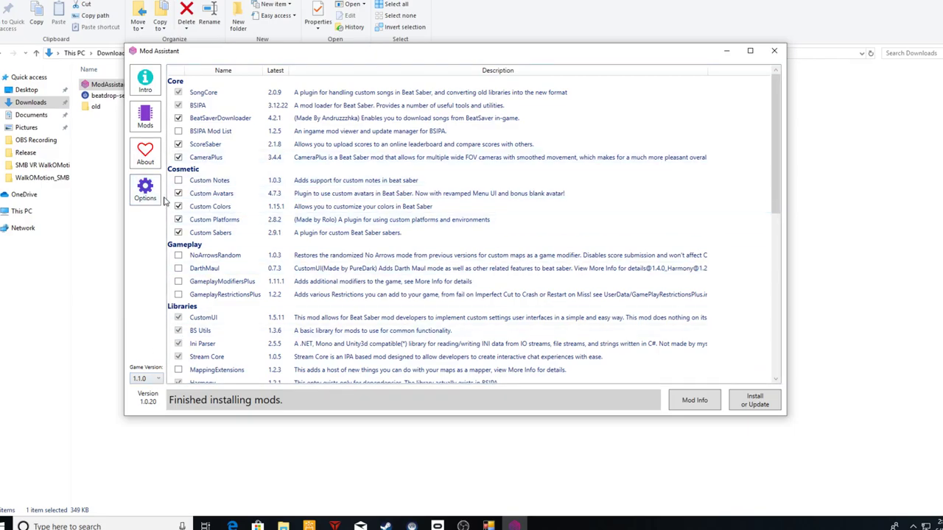
pyautogui.moveTo(794, 99)
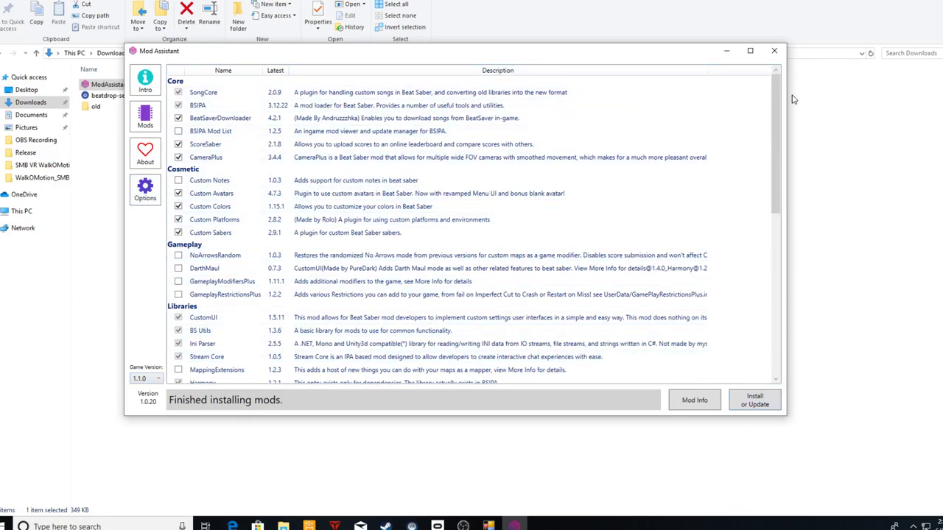
pyautogui.moveTo(775, 49)
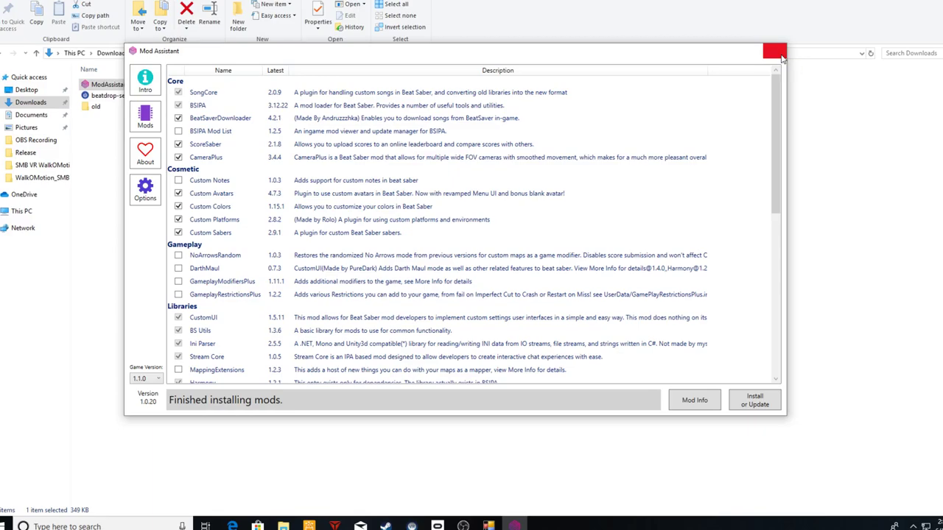
pyautogui.click(775, 49)
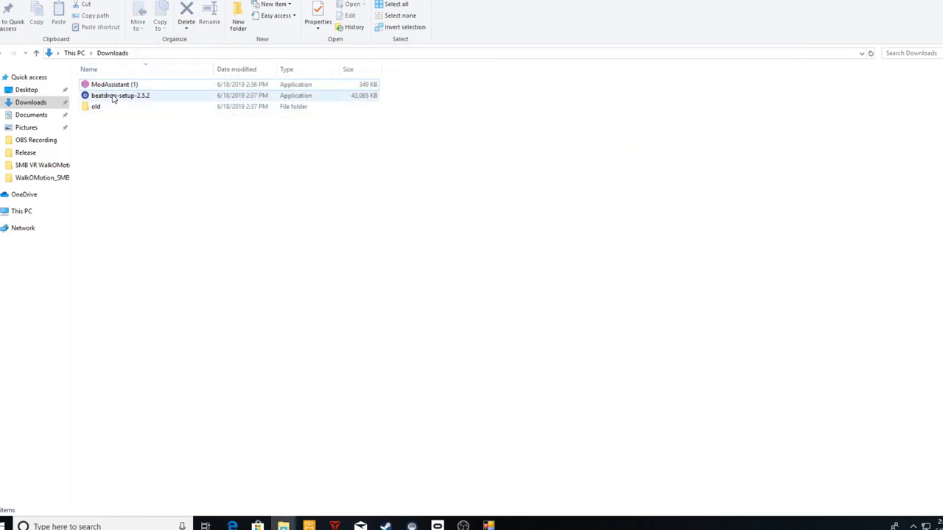
pyautogui.moveTo(114, 99)
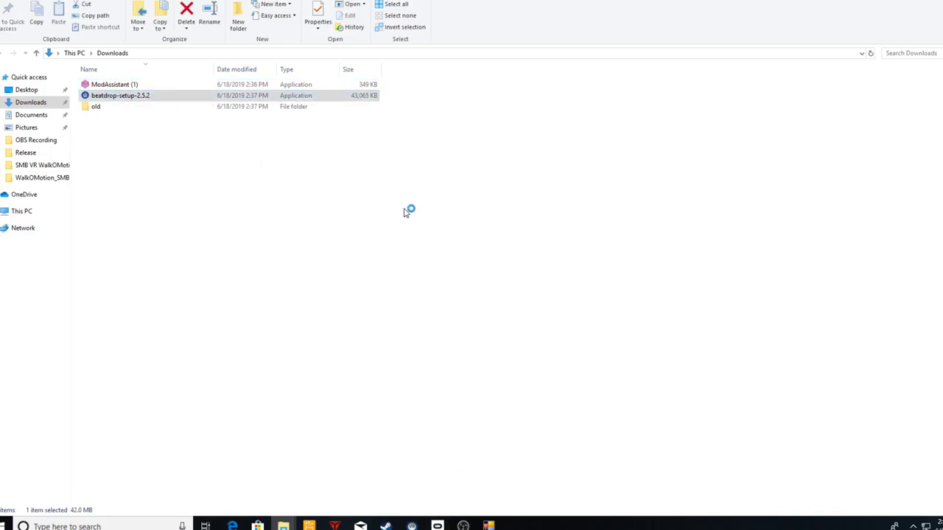
pyautogui.moveTo(400, 195)
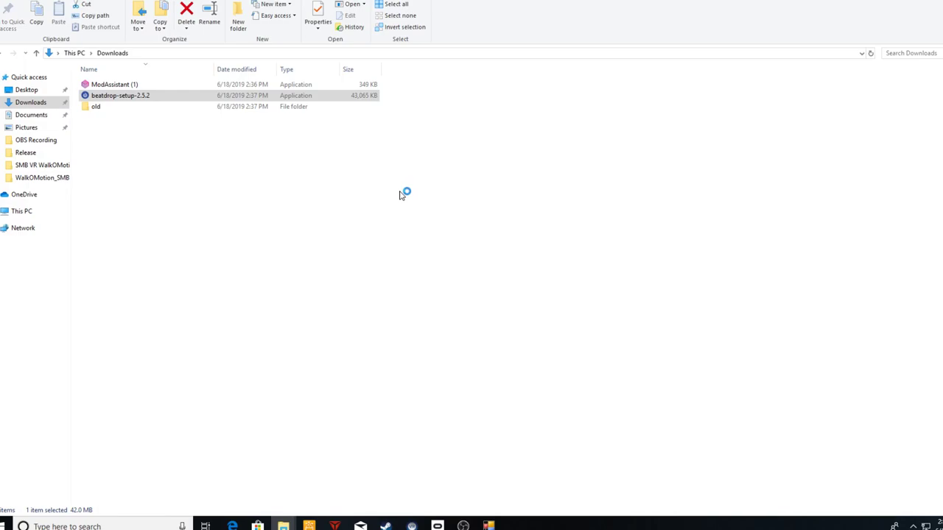
# Run beatdrop-setup-2.5.2 from Downloads, bypassing the SmartScreen warning with Run anyway
pyautogui.doubleClick(118, 95)
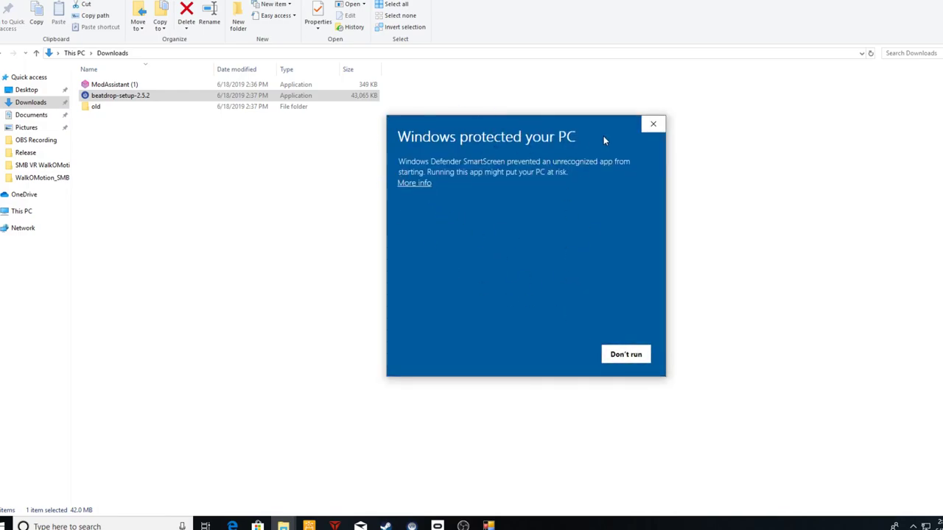
pyautogui.click(413, 183)
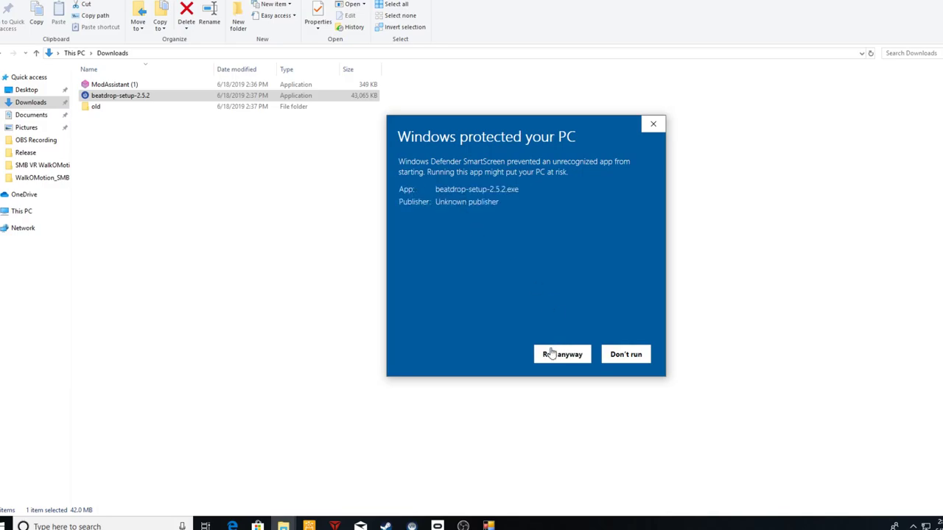
pyautogui.click(562, 353)
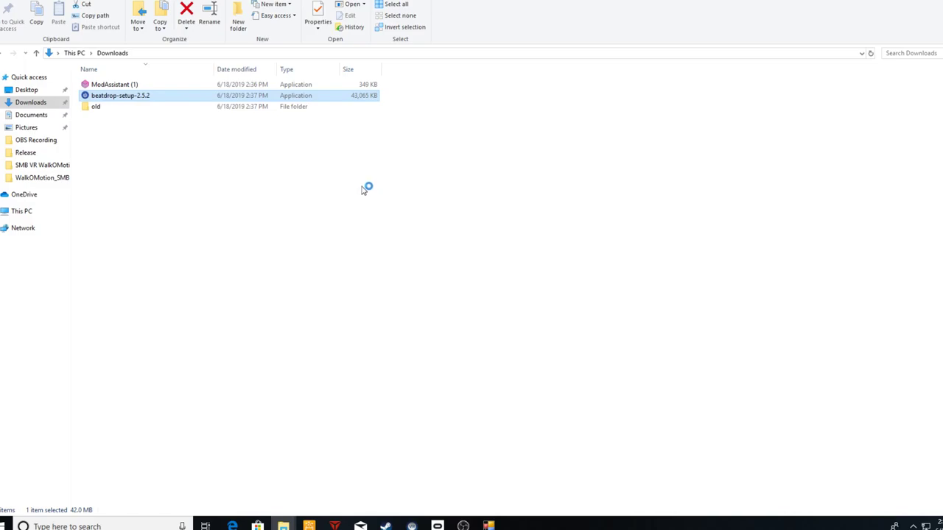
pyautogui.doubleClick(120, 95)
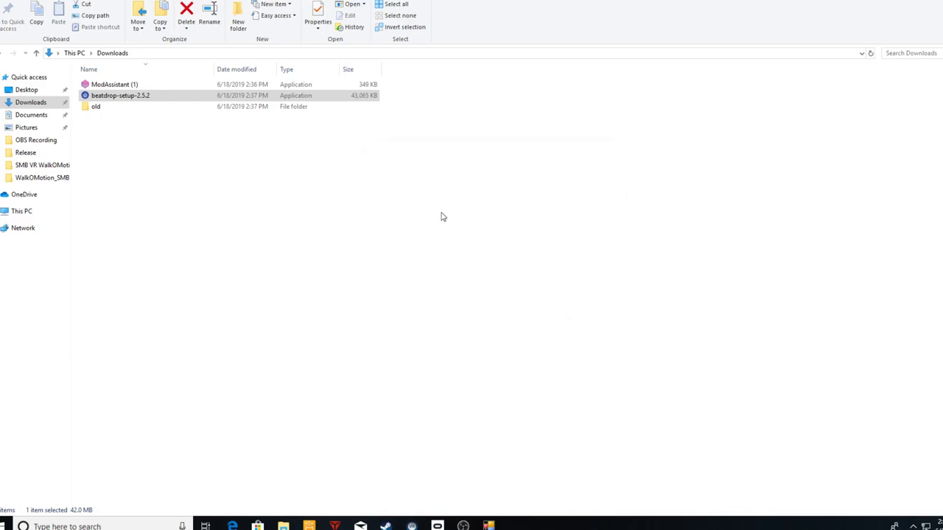
pyautogui.doubleClick(121, 95)
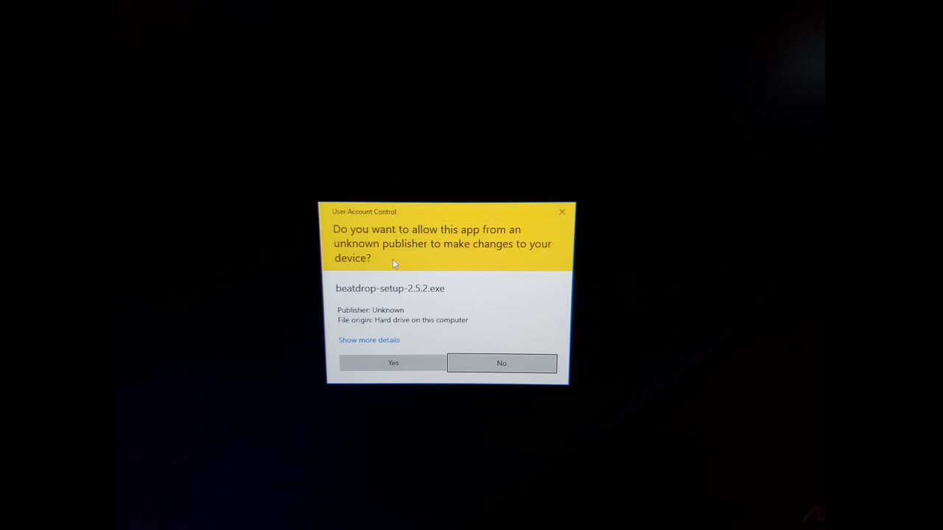
# Allow UAC, install BeatDrop into Program Files, and finish with Run beatdrop checked
pyautogui.click(393, 362)
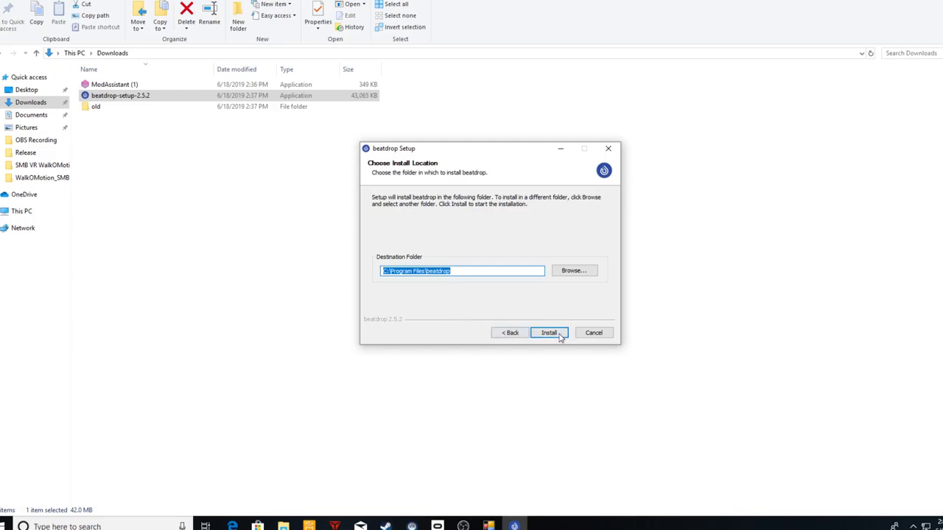
pyautogui.click(549, 332)
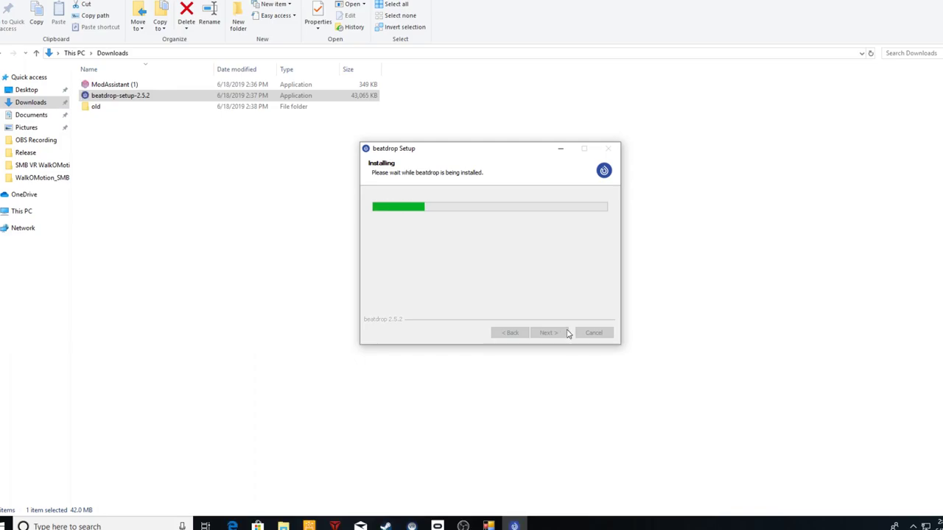
pyautogui.moveTo(571, 332)
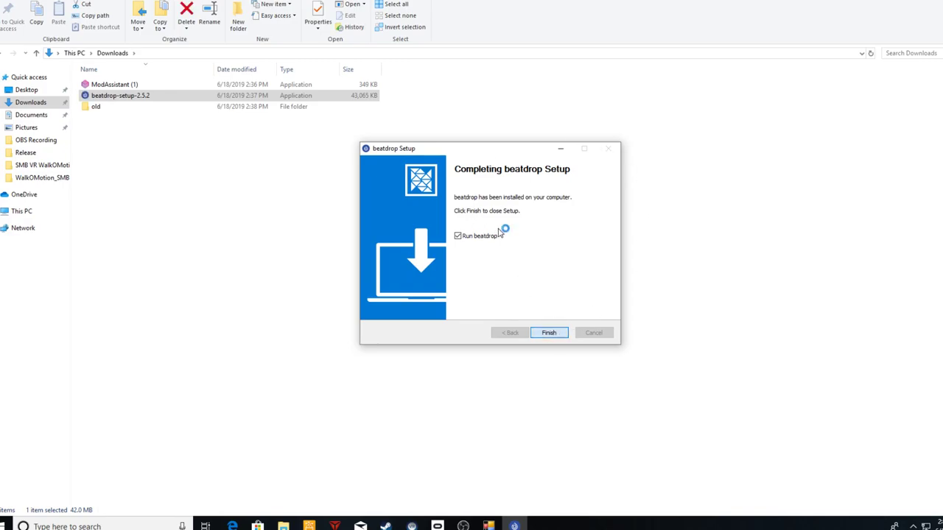
pyautogui.click(548, 332)
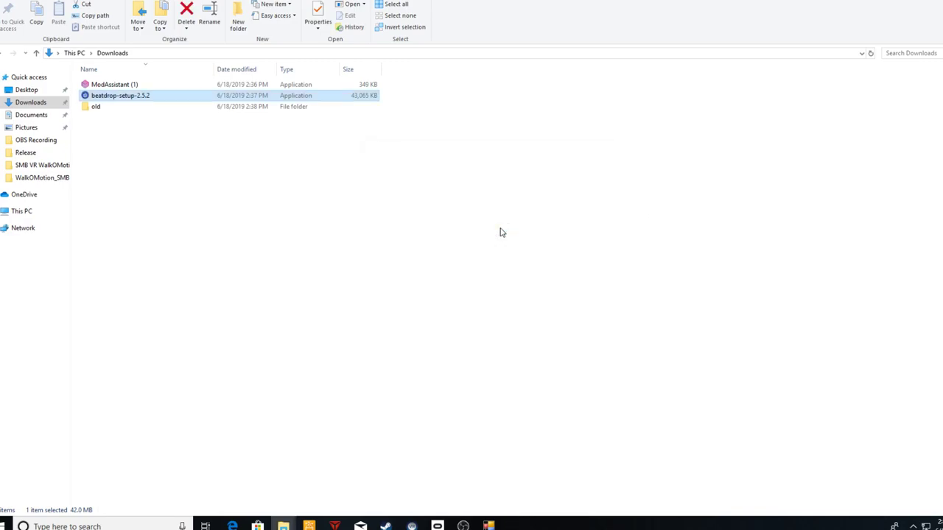
pyautogui.moveTo(518, 390)
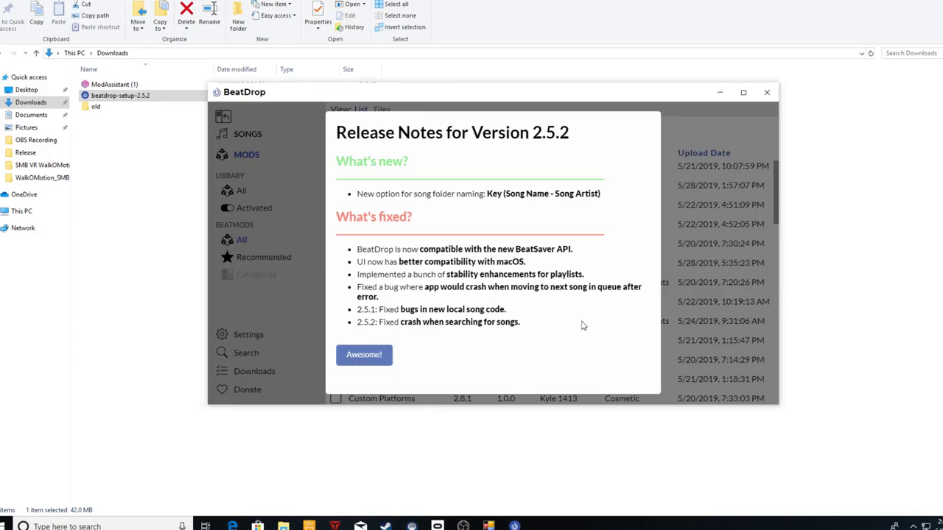
pyautogui.moveTo(364, 356)
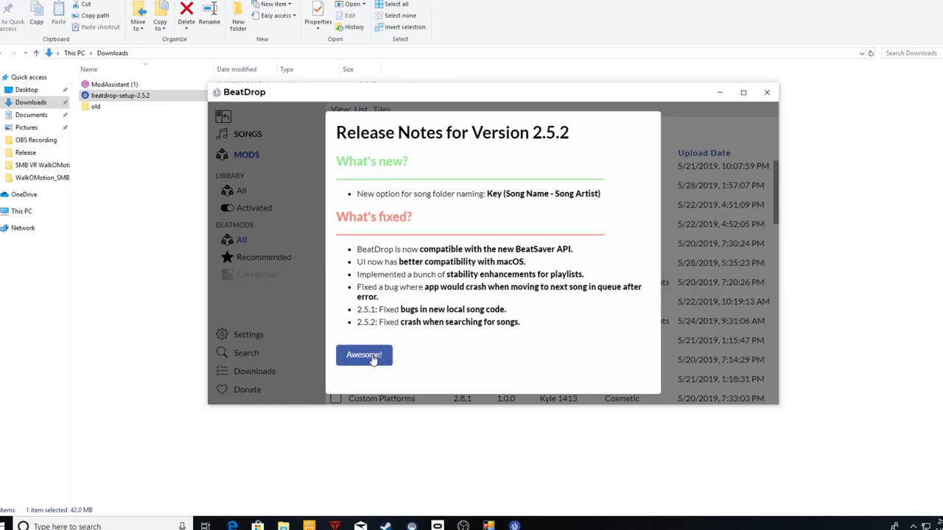
# Dismiss BeatDrop's 2.5.2 release notes and scroll the Approved Mods list
pyautogui.click(364, 356)
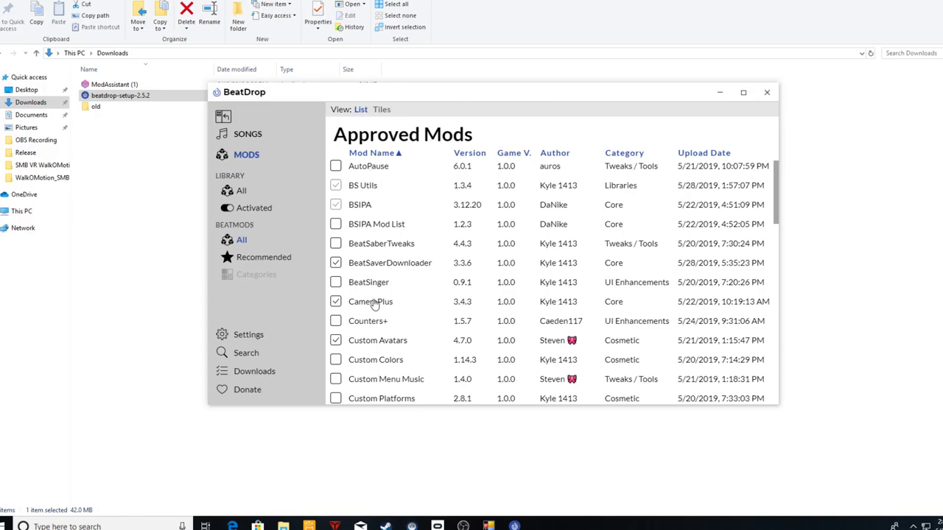
pyautogui.moveTo(401, 312)
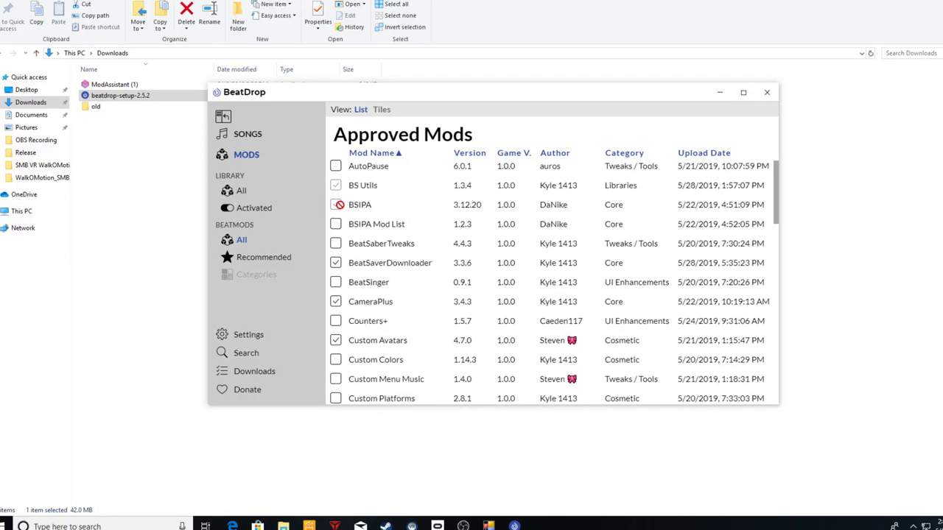
pyautogui.scroll(-3)
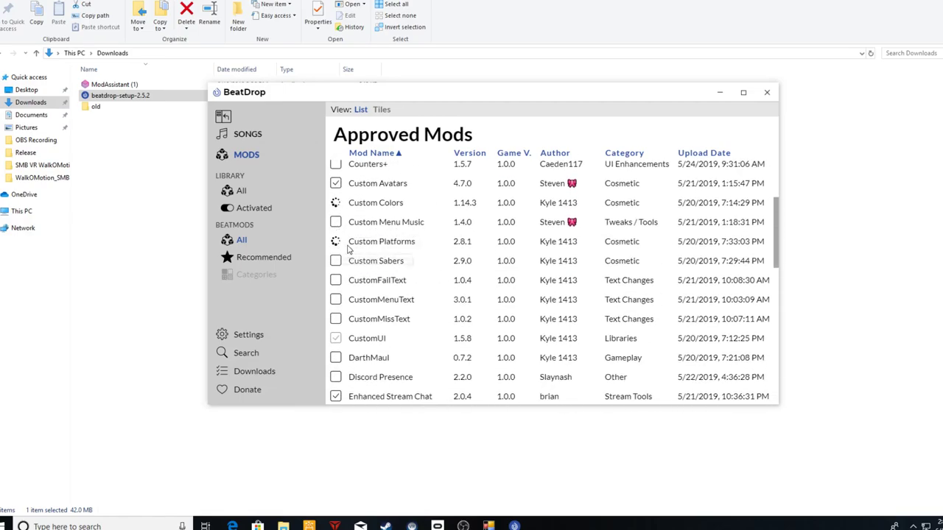
pyautogui.moveTo(347, 236)
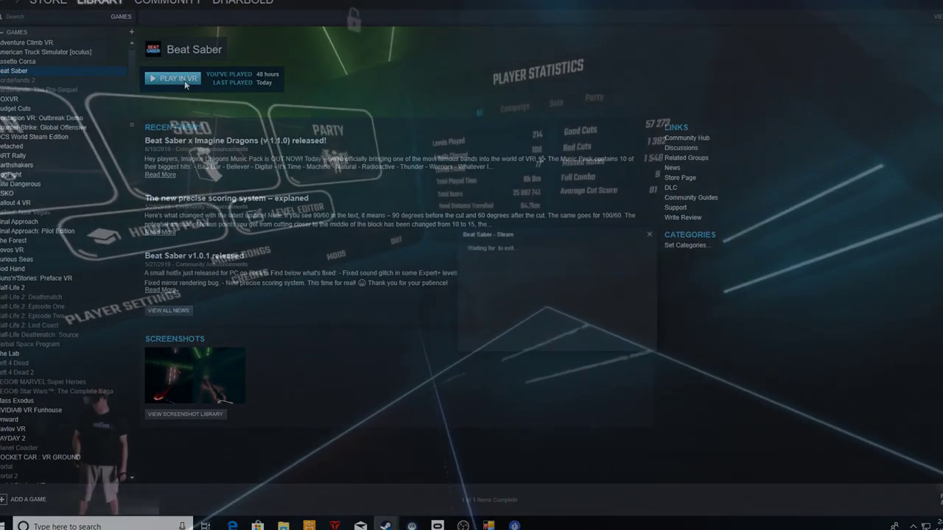
# Launch Beat Saber in VR from Steam and open its MODS menu
pyautogui.click(180, 77)
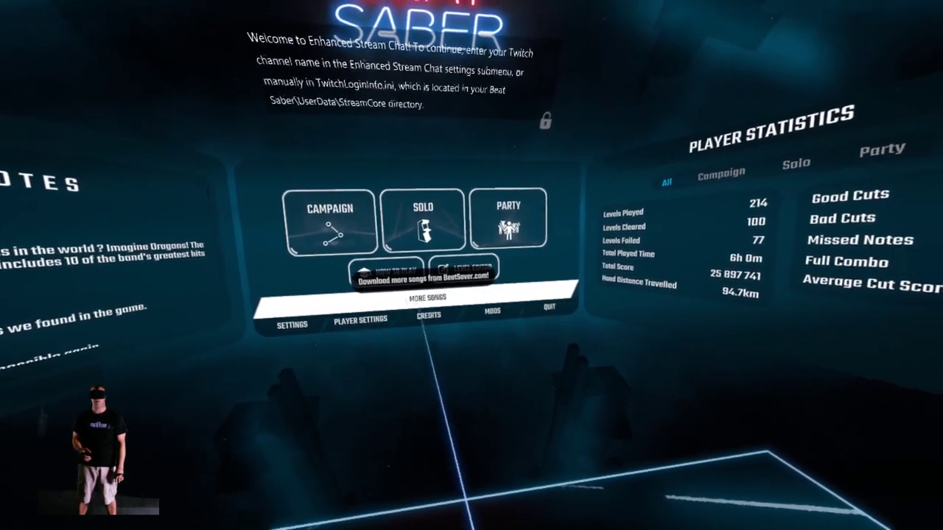
pyautogui.click(496, 311)
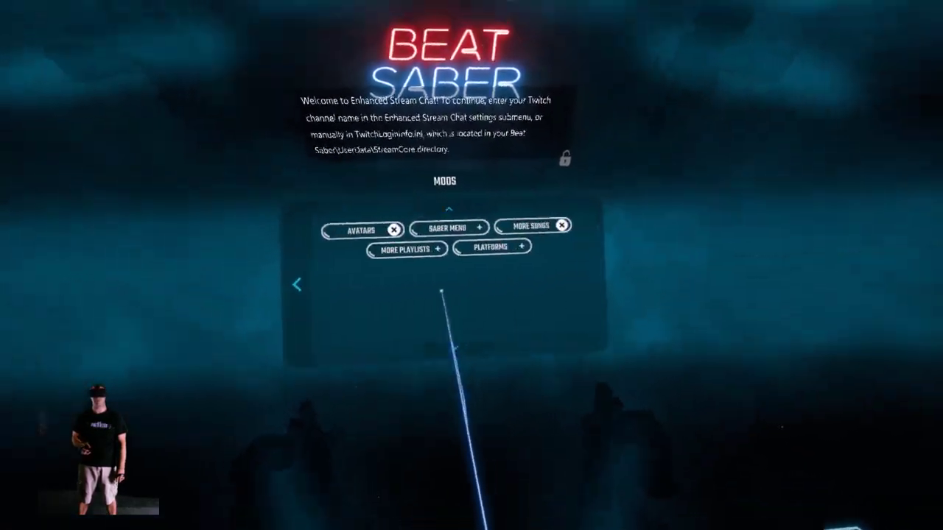
# Choose a different custom platform in Platforms' Platform Select list and return to the main menu
pyautogui.click(405, 249)
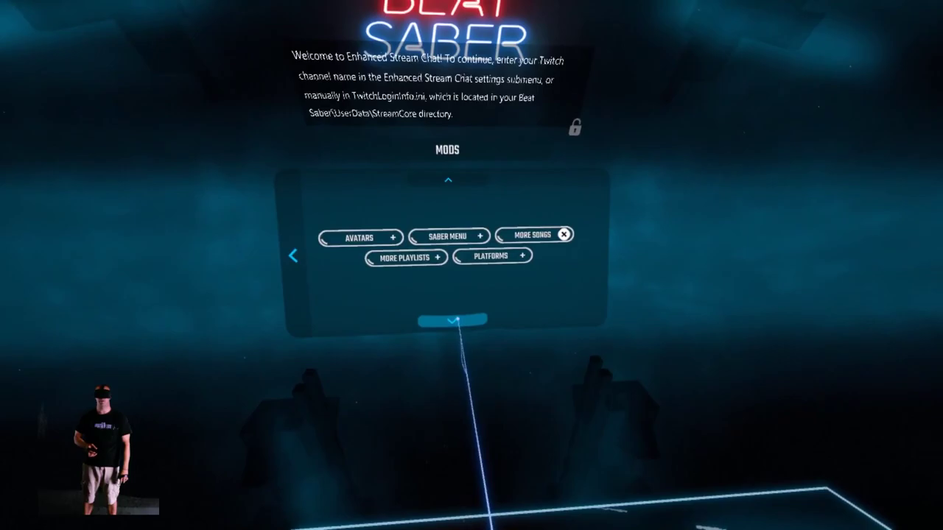
pyautogui.click(491, 255)
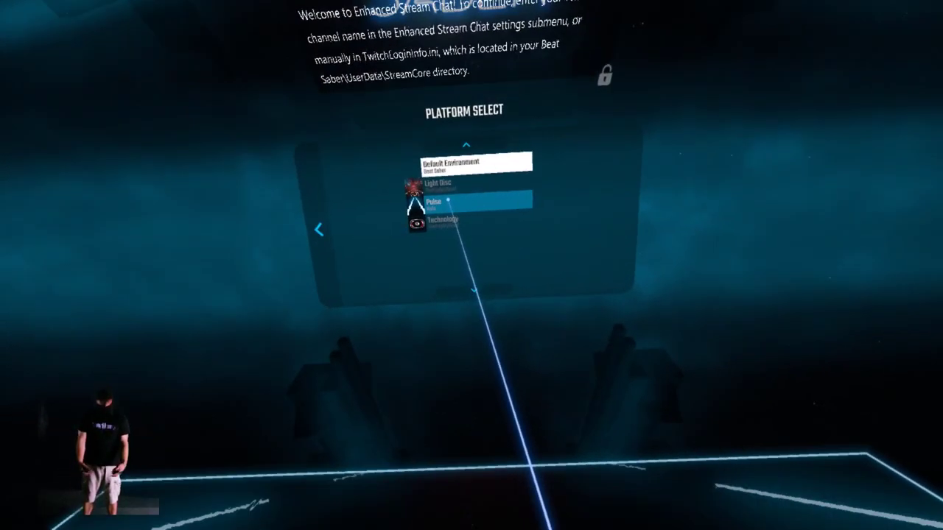
pyautogui.click(479, 201)
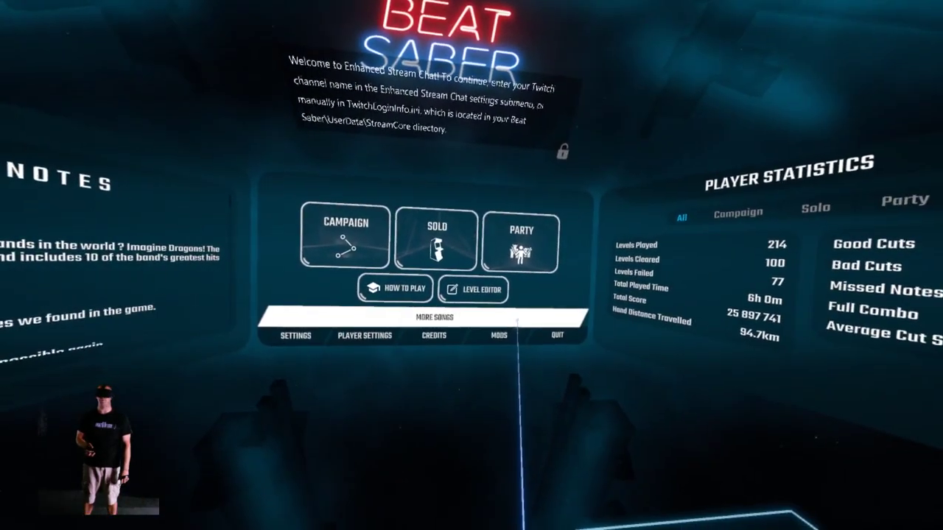
# Download Hotel Mario from More Songs and play it from Solo Custom Maps
pyautogui.click(434, 318)
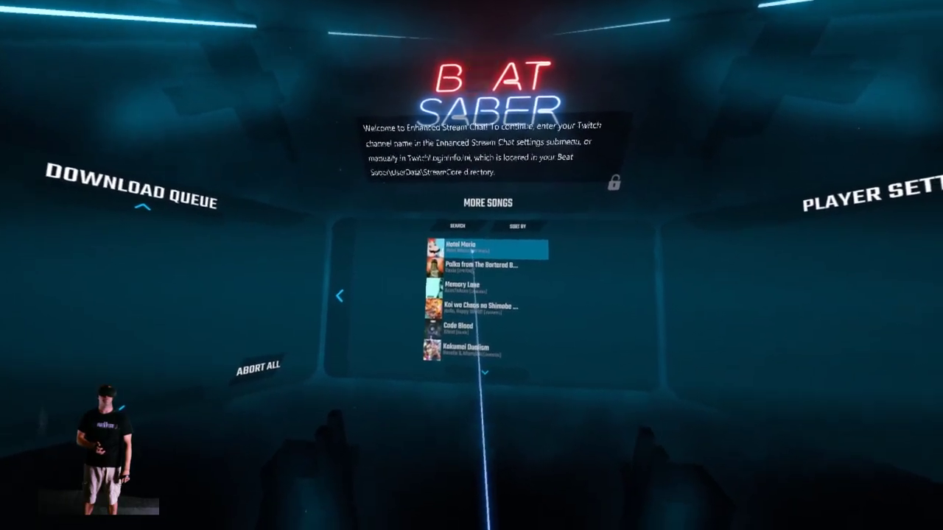
pyautogui.click(479, 247)
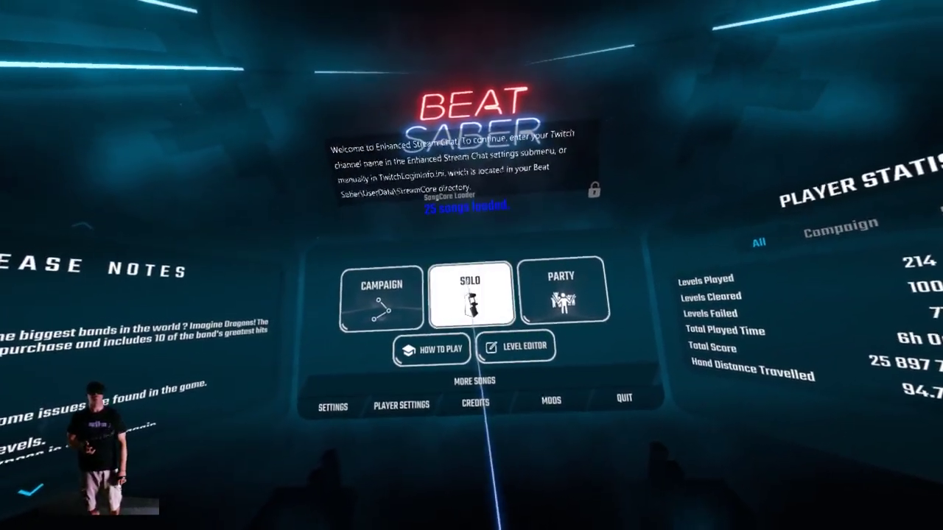
pyautogui.click(468, 303)
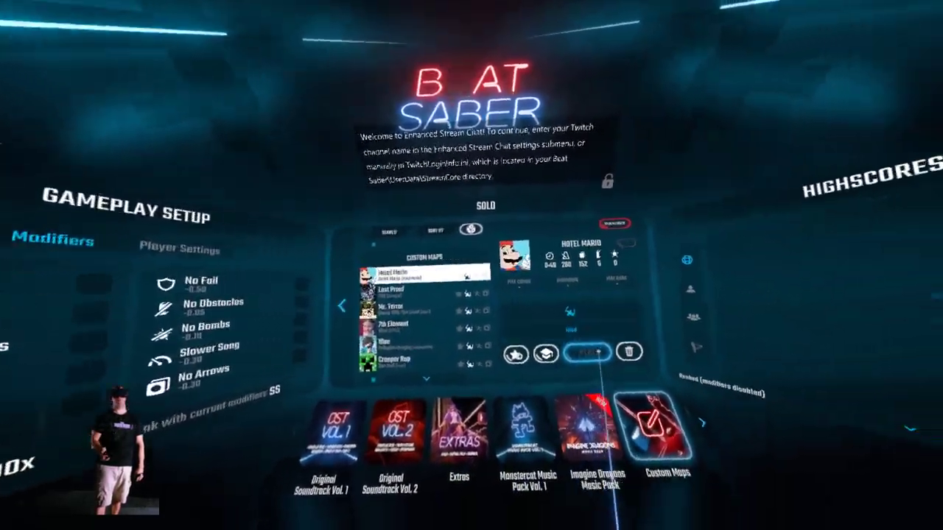
pyautogui.click(588, 353)
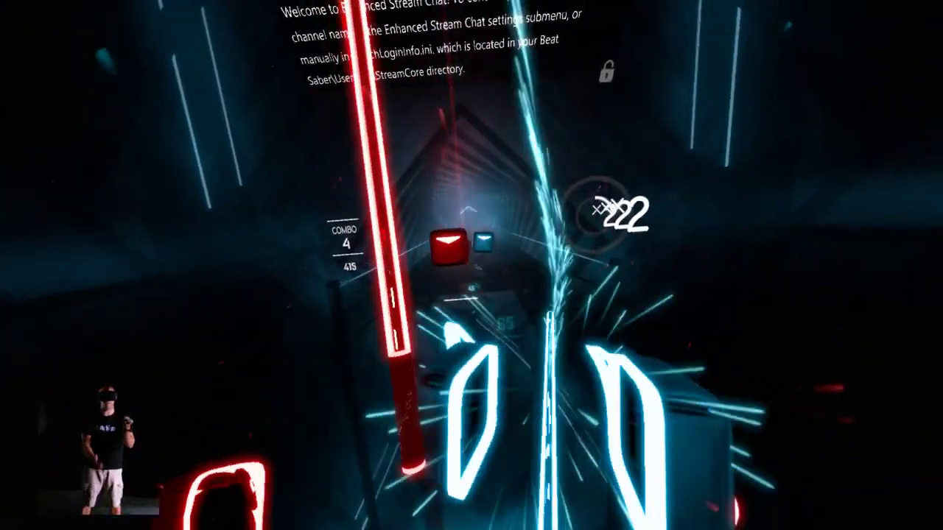